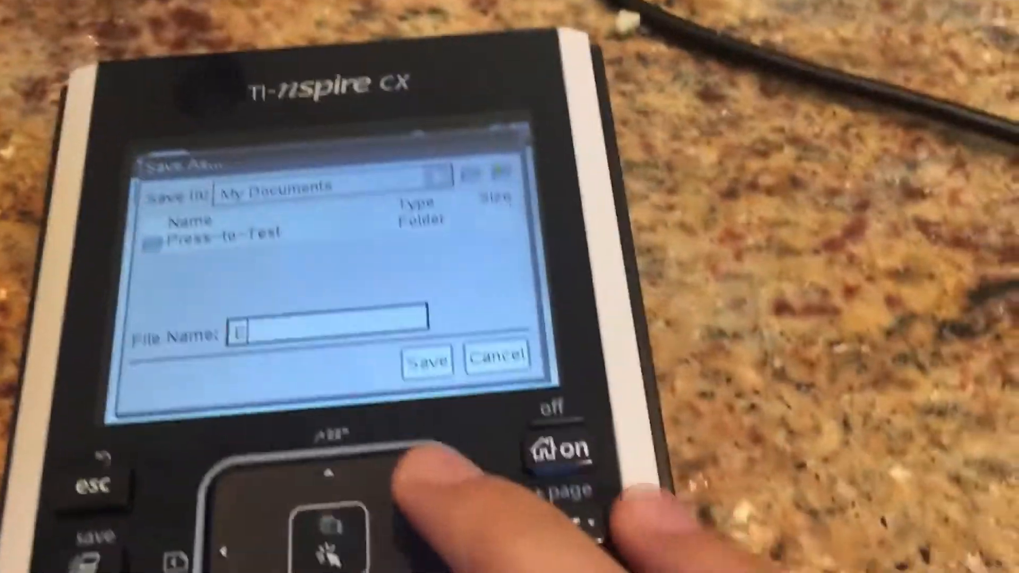
text(Ex)
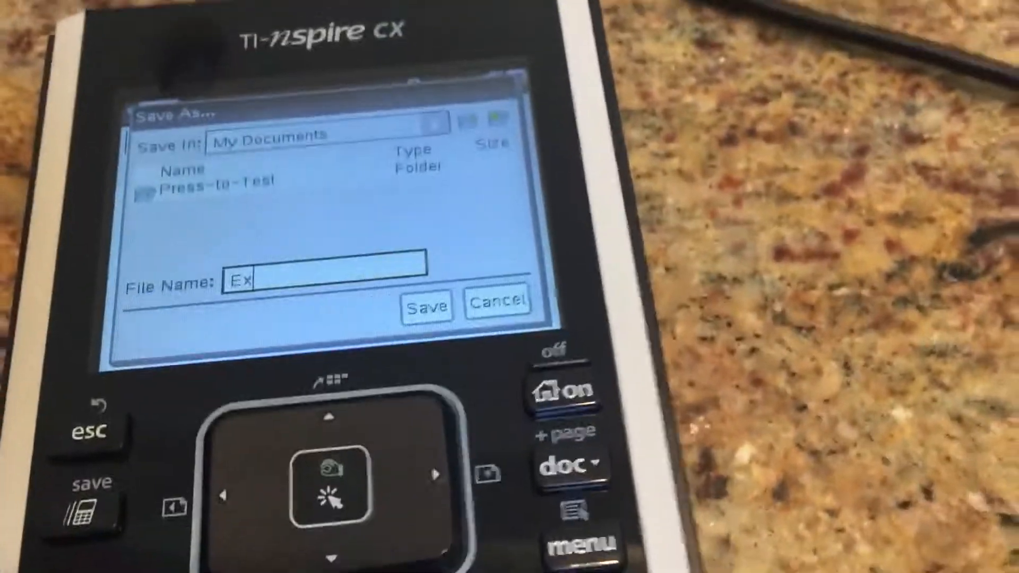